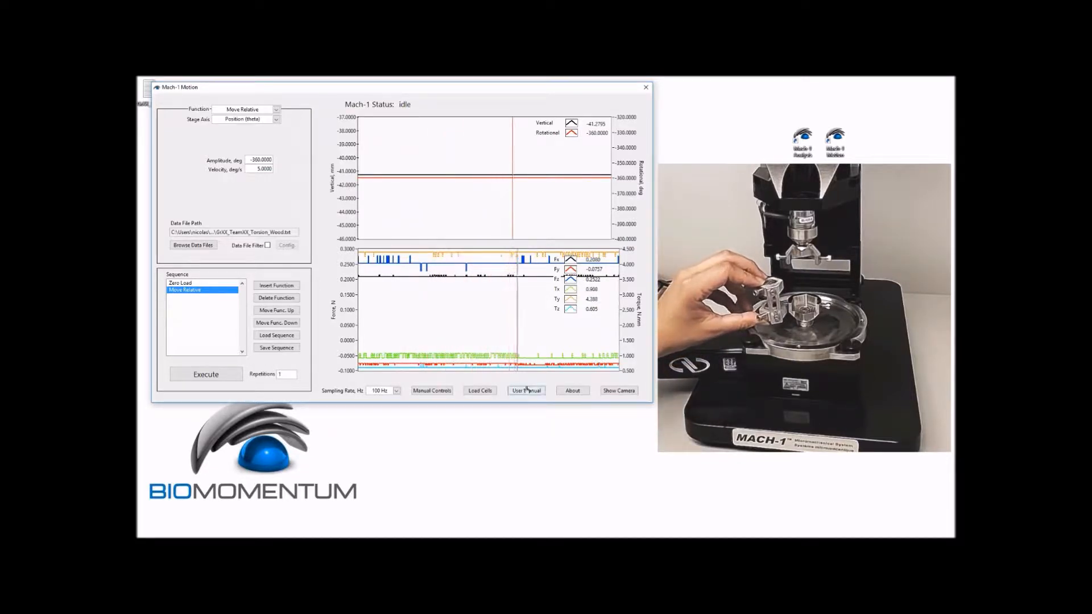
Lower the stage onto the bone sample via Manual Controls, switching Velocity to Low for the last moves
{"action": "left_click", "coordinate": [431, 390]}
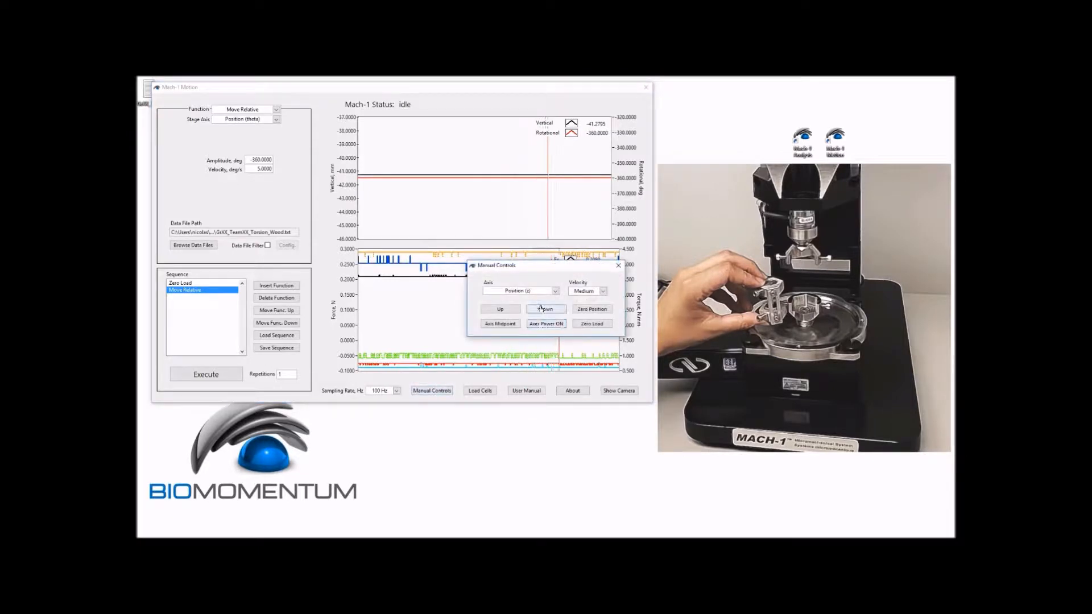
{"action": "left_click", "coordinate": [546, 308]}
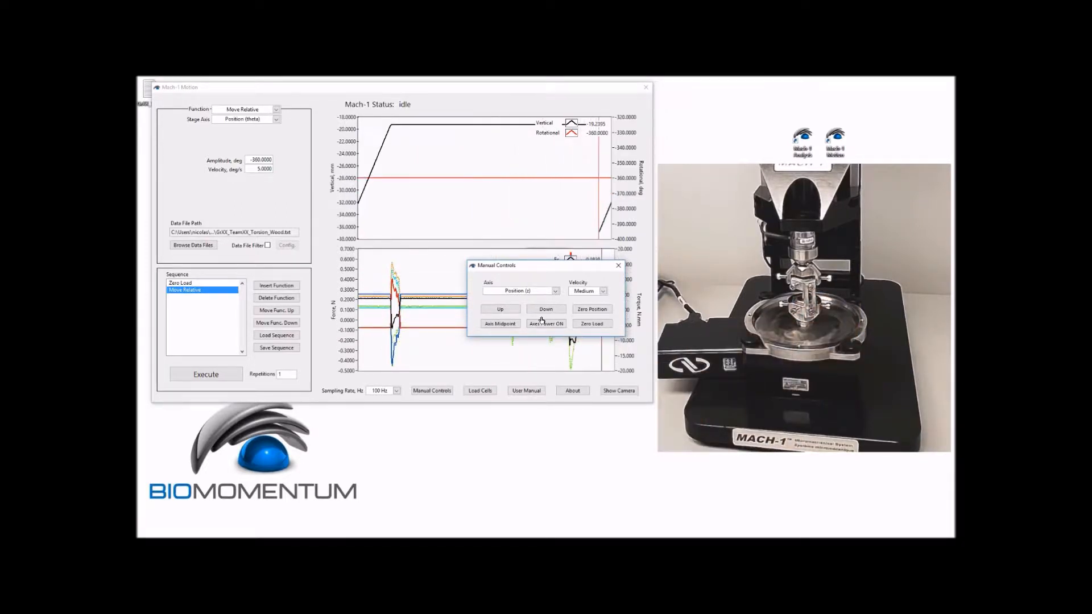
{"action": "left_click", "coordinate": [546, 309]}
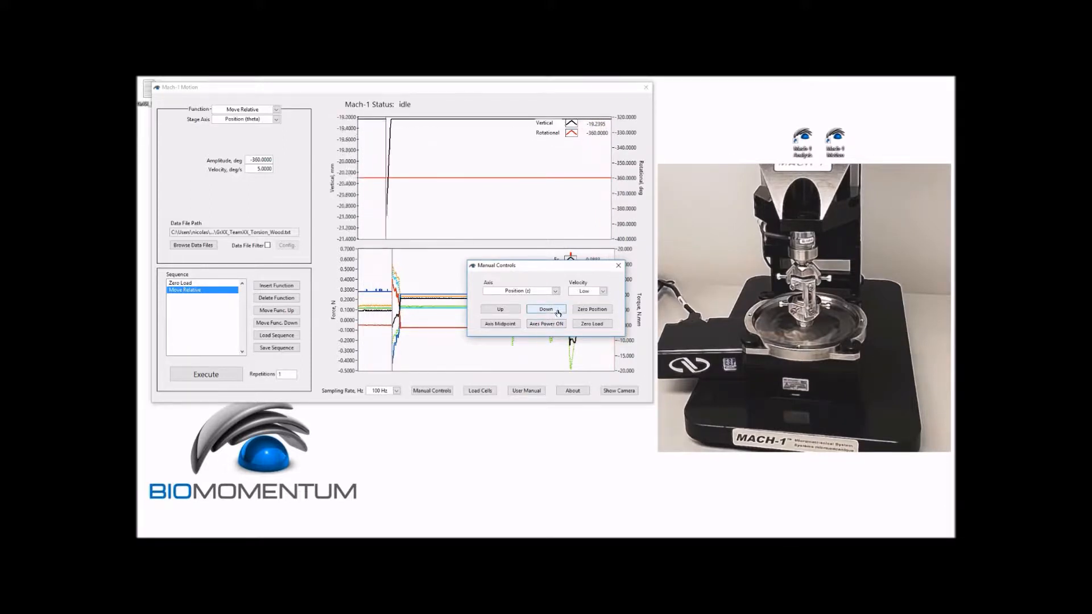
{"action": "left_click", "coordinate": [546, 310]}
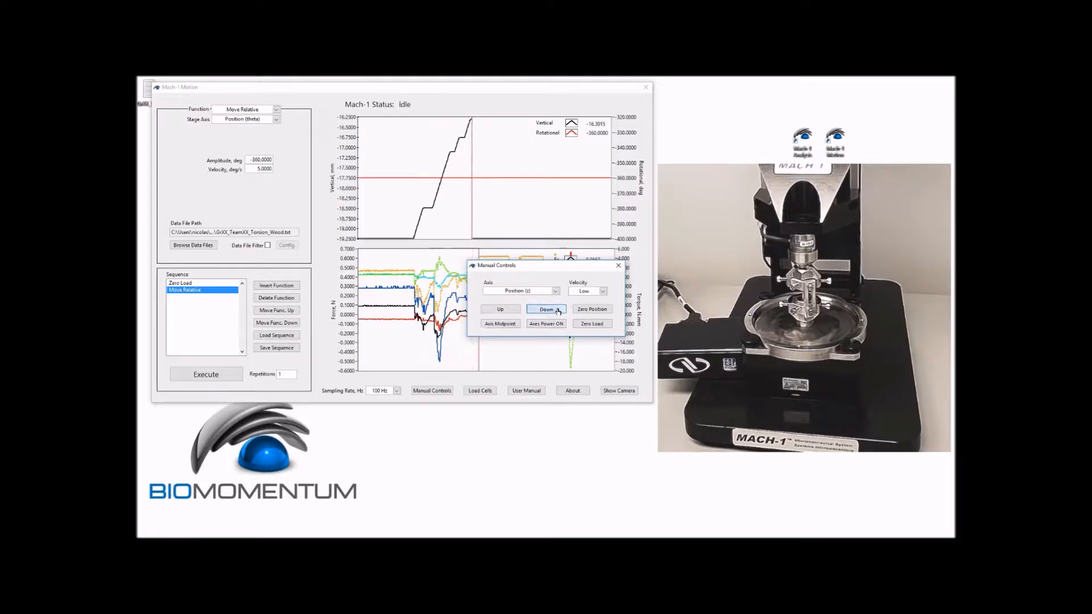
{"action": "left_click", "coordinate": [546, 309]}
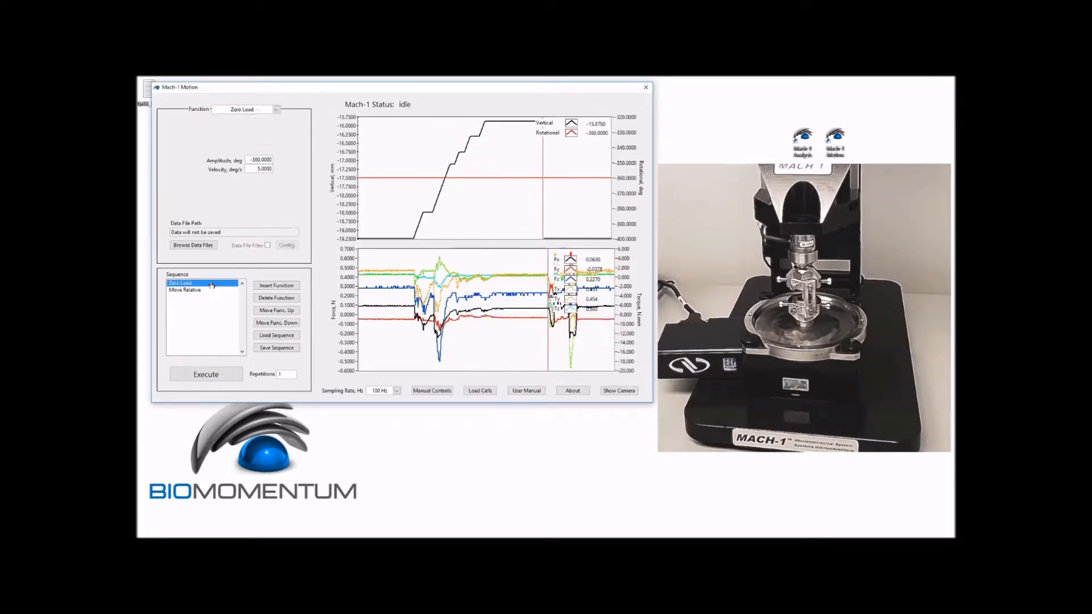
Change the Move Relative step to Find Contact on the Position (z) axis and start choosing a data file
{"action": "left_click", "coordinate": [185, 291]}
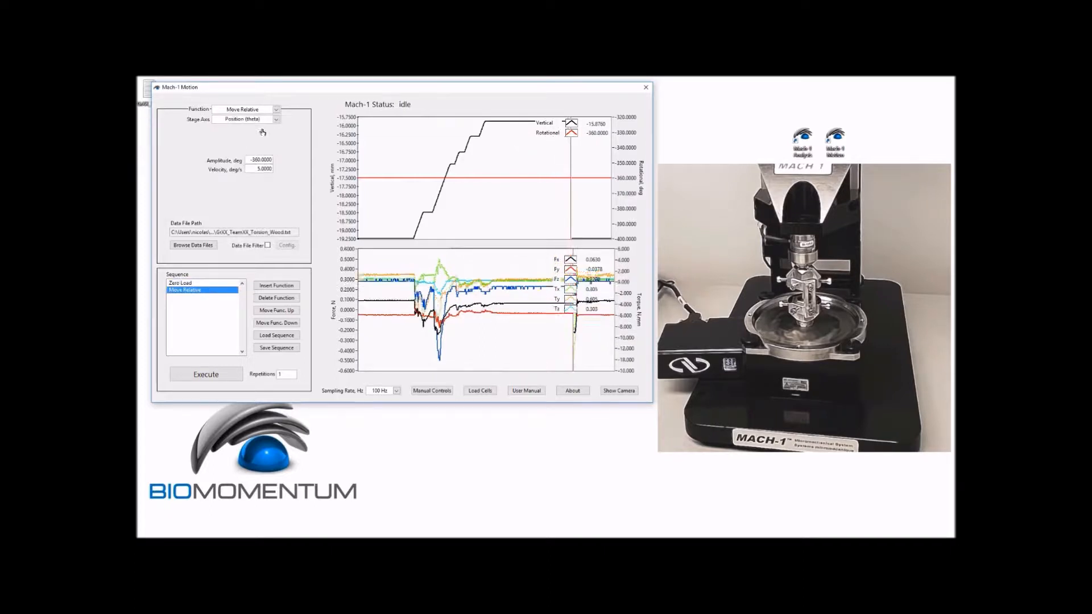
{"action": "left_click", "coordinate": [276, 109]}
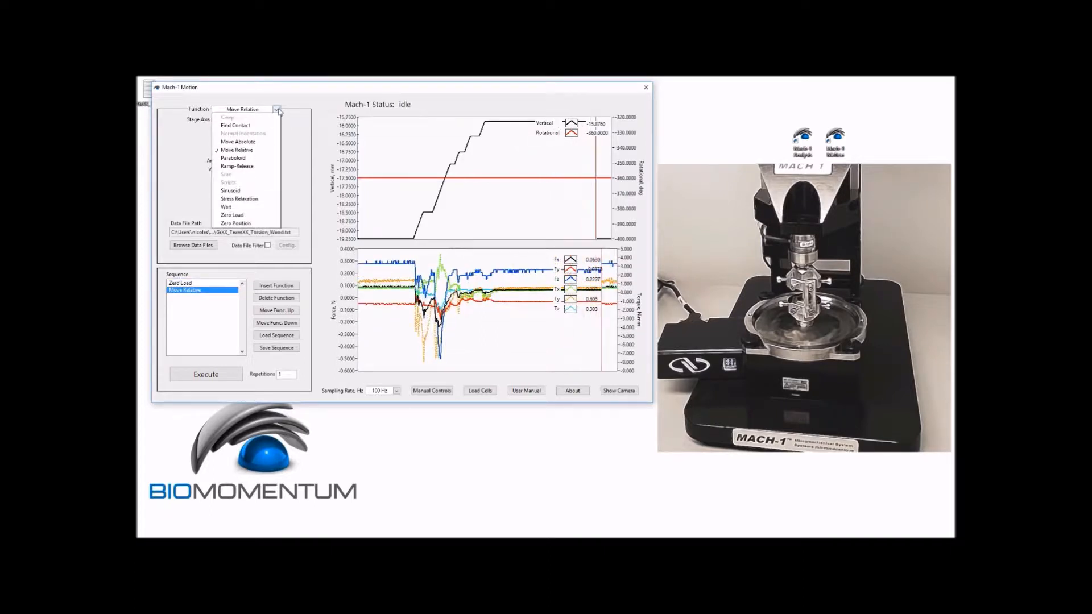
{"action": "left_click", "coordinate": [234, 125]}
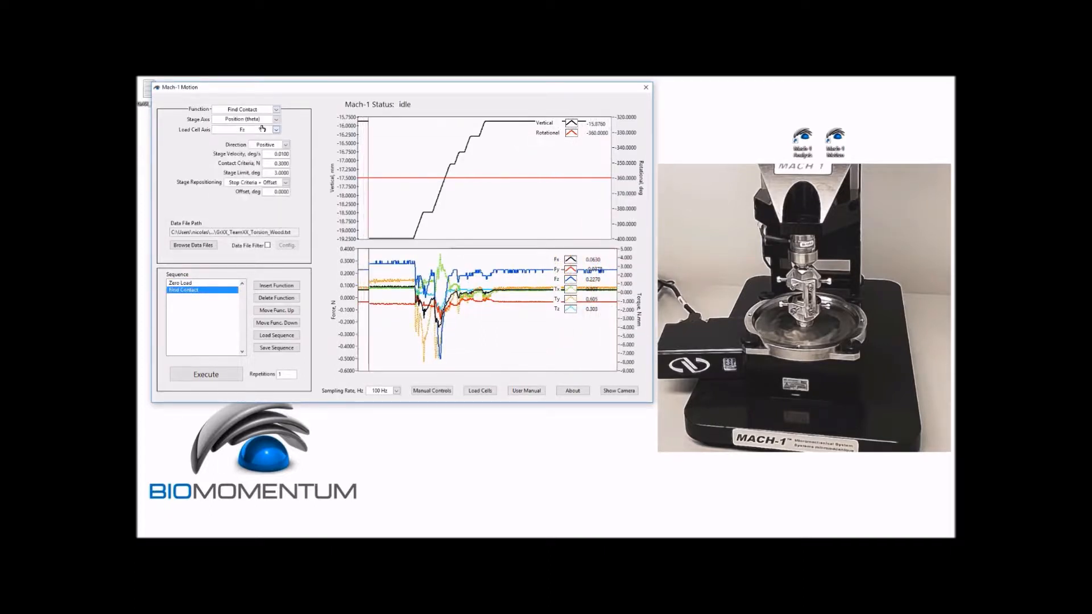
{"action": "left_click", "coordinate": [276, 118]}
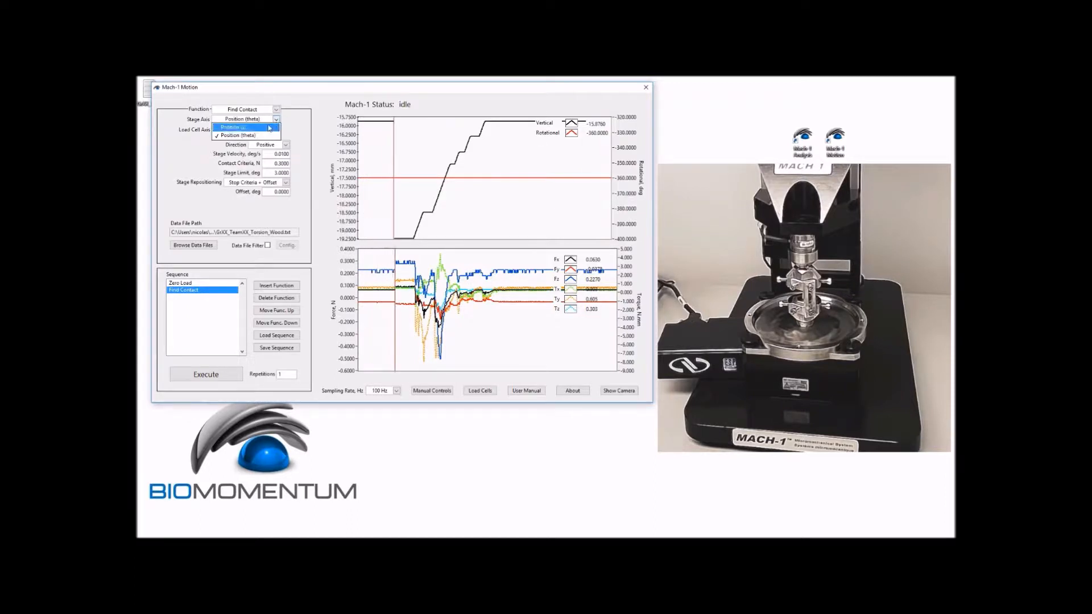
{"action": "left_click", "coordinate": [240, 126]}
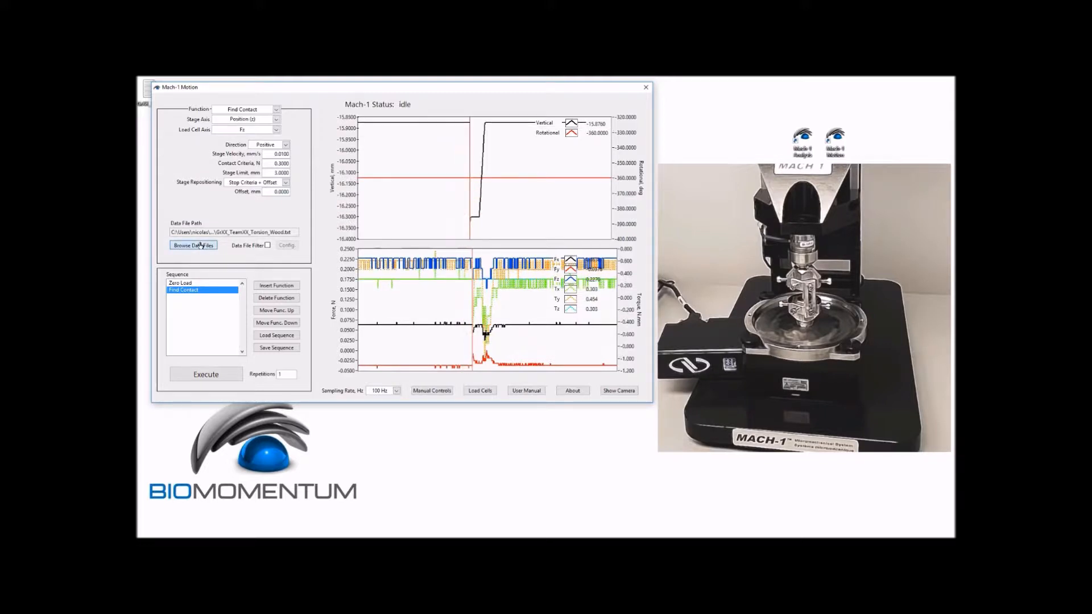
{"action": "left_click", "coordinate": [194, 244]}
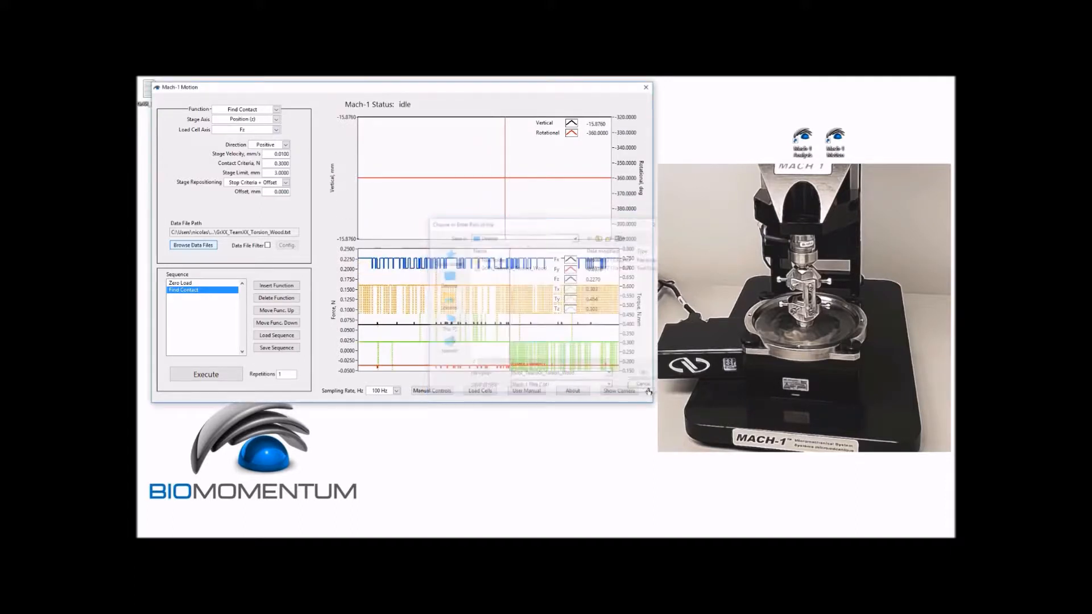
Cancel the file chooser, set Manual Controls axis to Position (theta), then show the Zero Load step
{"action": "left_click", "coordinate": [204, 374]}
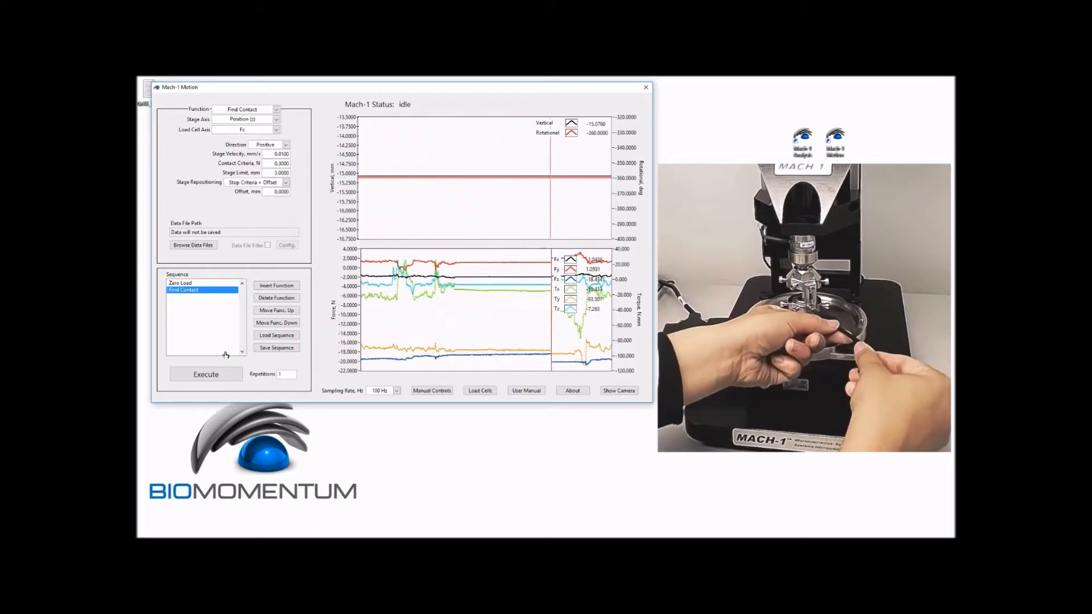
{"action": "left_click", "coordinate": [431, 390]}
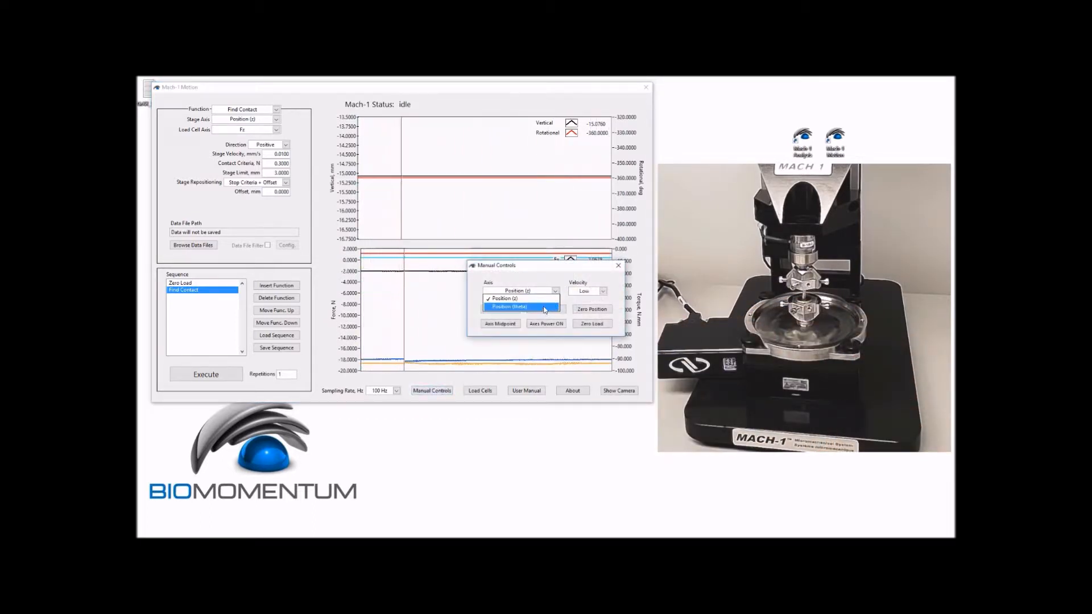
{"action": "left_click", "coordinate": [510, 306]}
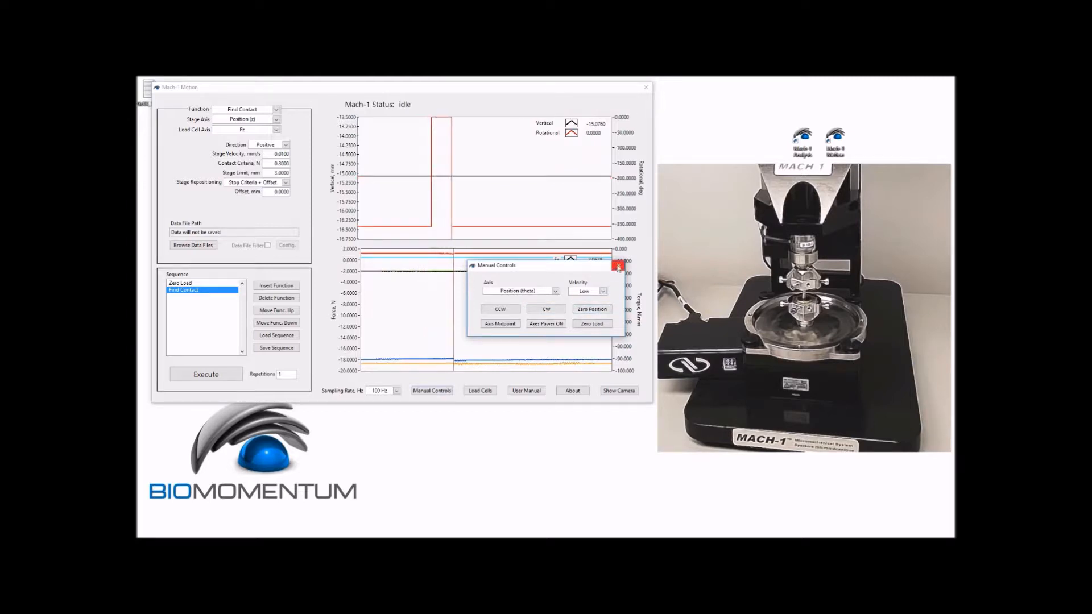
{"action": "left_click", "coordinate": [618, 266]}
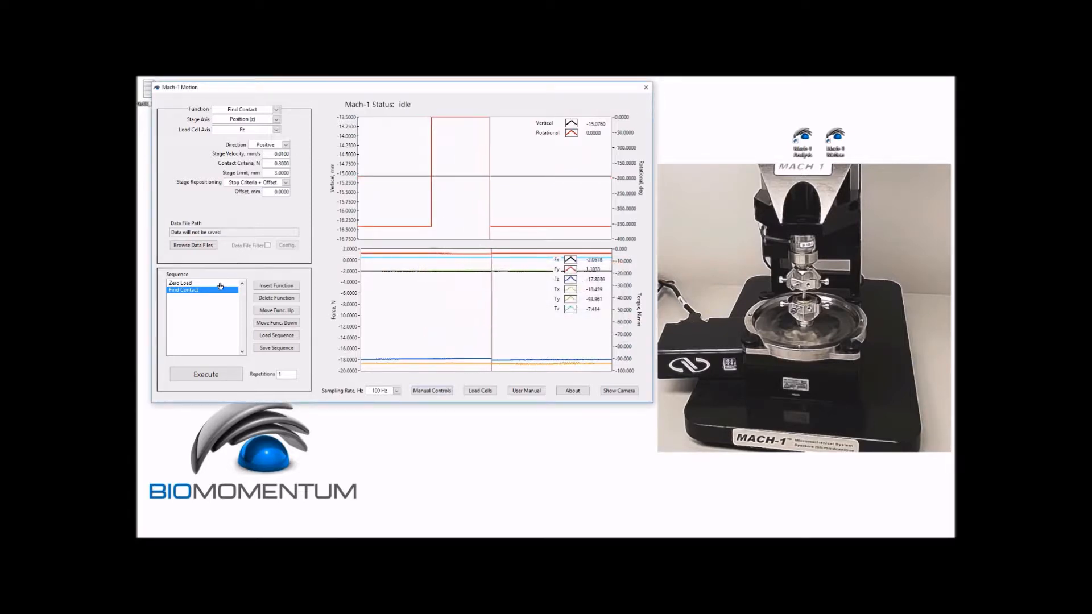
{"action": "left_click", "coordinate": [180, 283]}
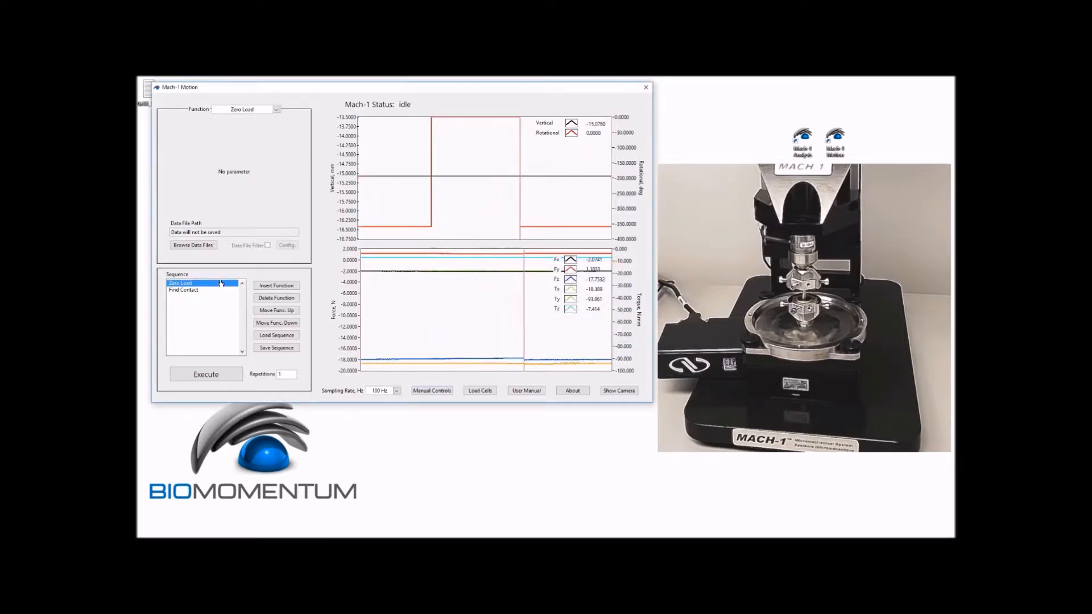
Make the second step a Move Relative on Position (theta) with amplitude −360
{"action": "left_click", "coordinate": [184, 290]}
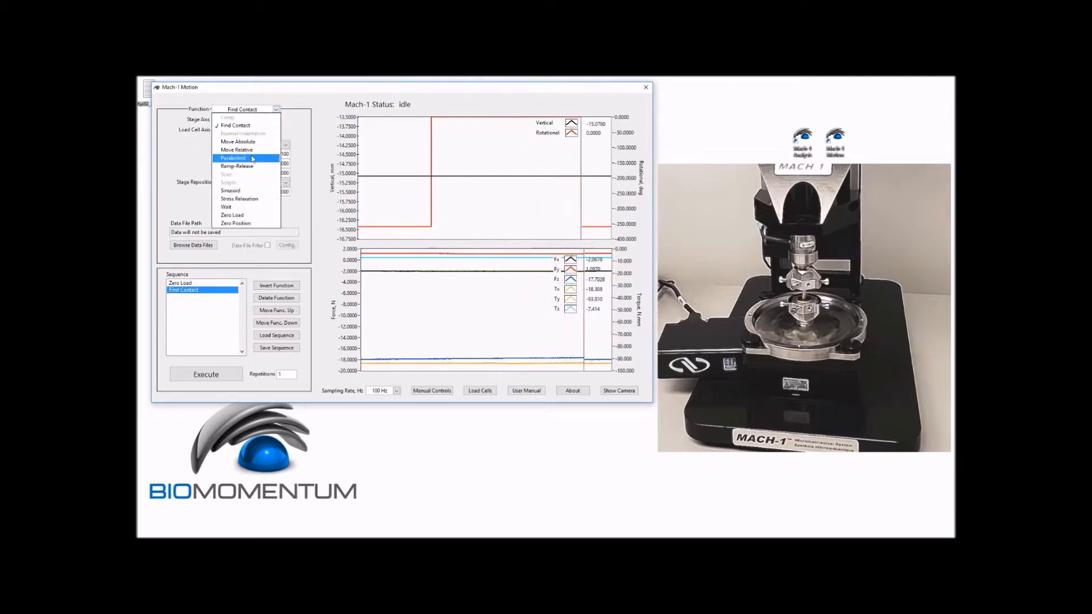
{"action": "left_click", "coordinate": [236, 149]}
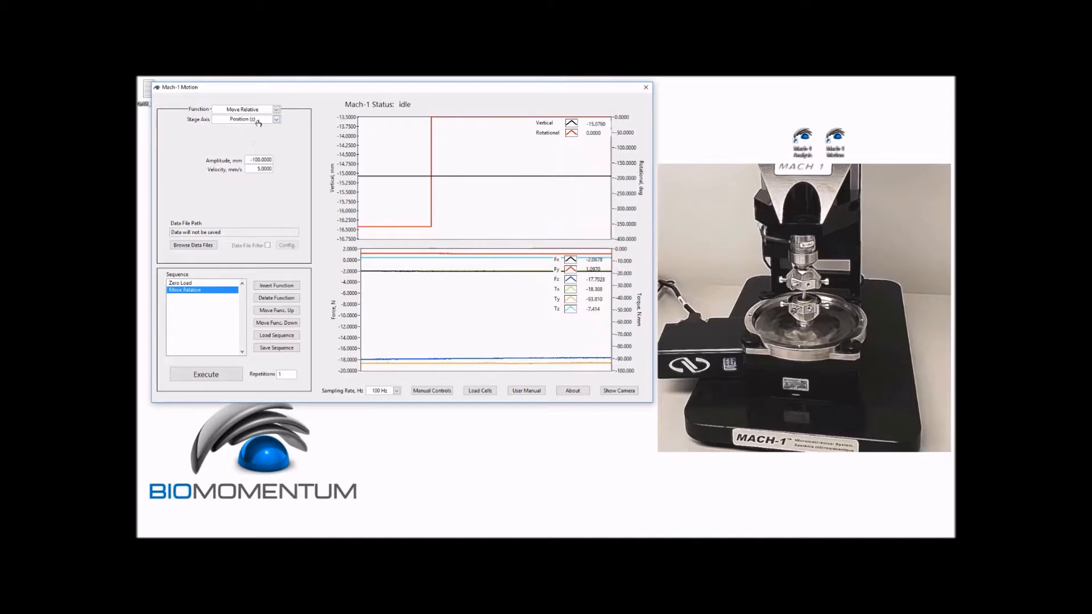
{"action": "left_click", "coordinate": [247, 120]}
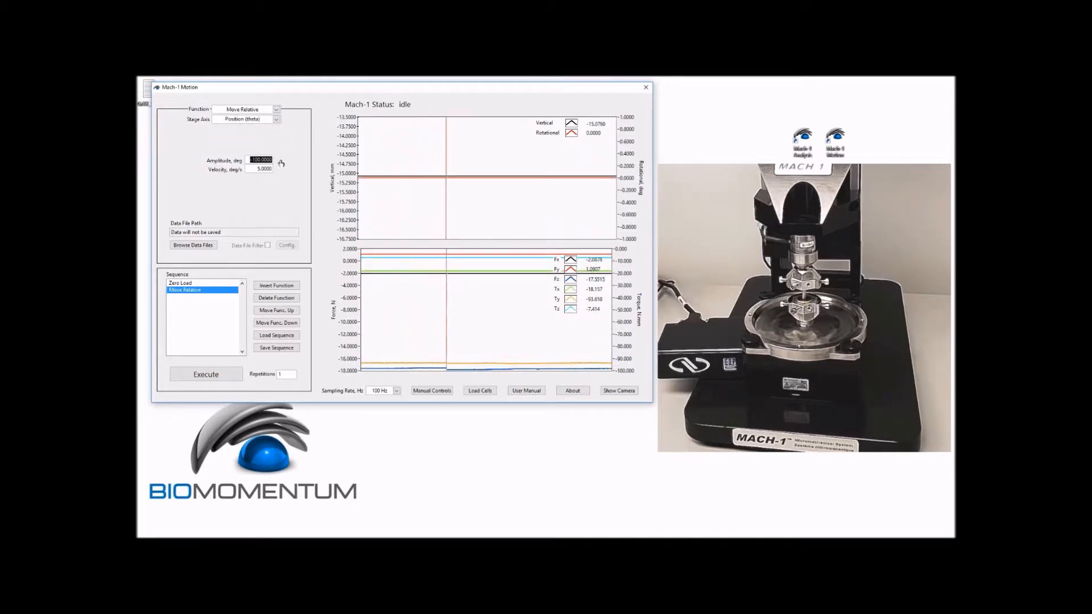
{"action": "type", "text": "-360"}
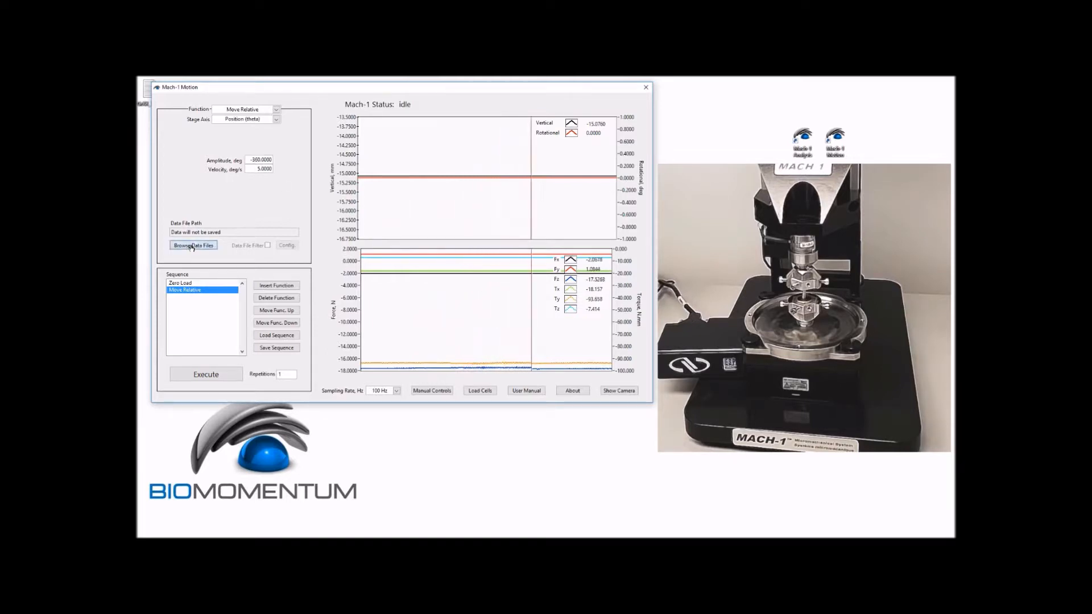
Set the data file to GrXX_TeamXX_Torsion_Bone and confirm it
{"action": "left_click", "coordinate": [193, 245]}
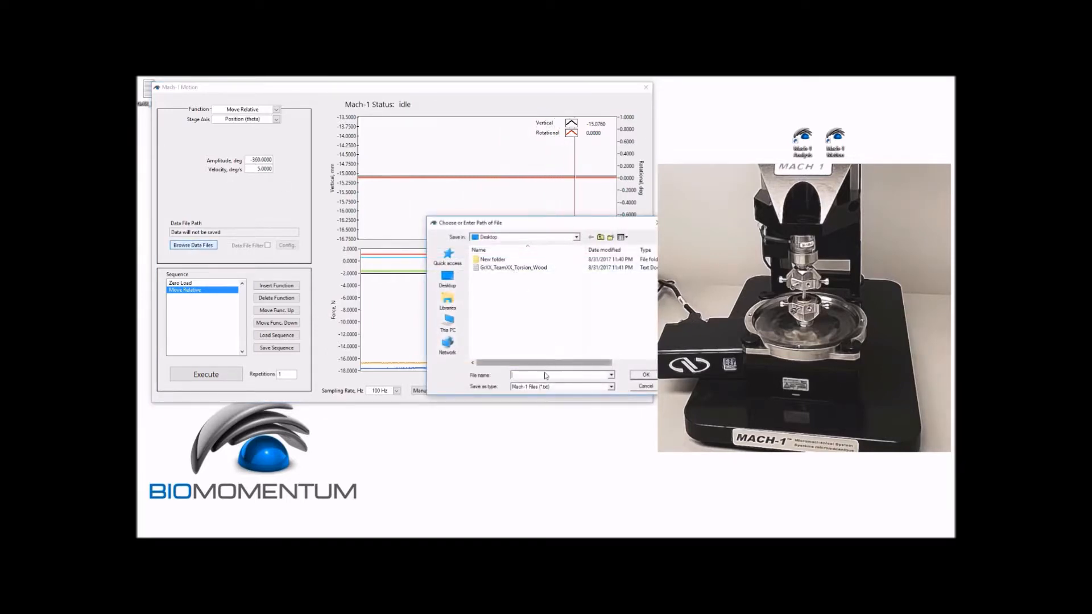
{"action": "type", "text": "GrXX_TeamXX_Torsion_Bone"}
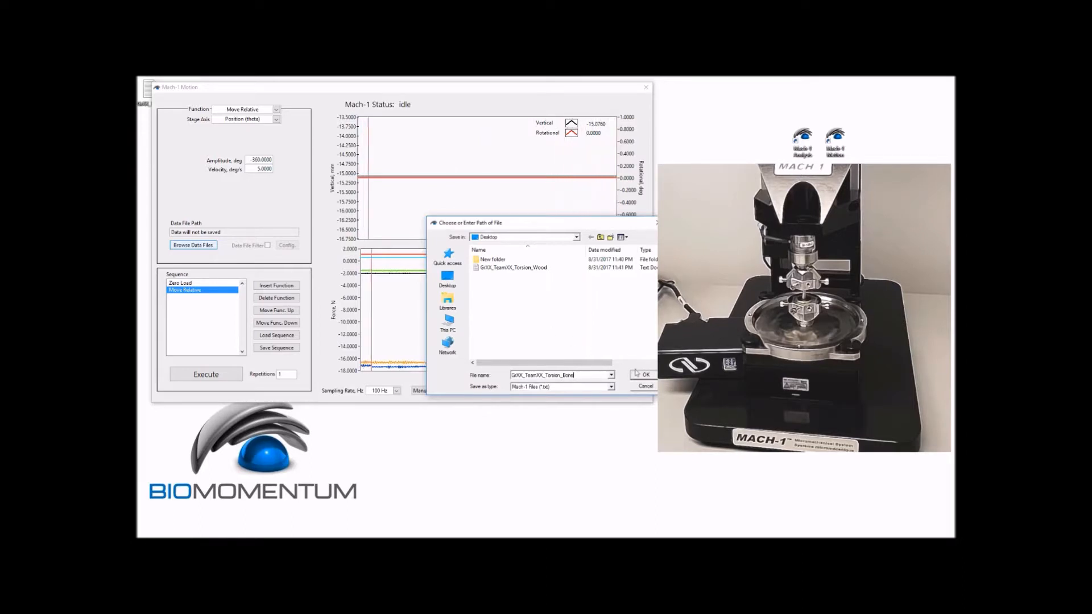
{"action": "left_click", "coordinate": [643, 374]}
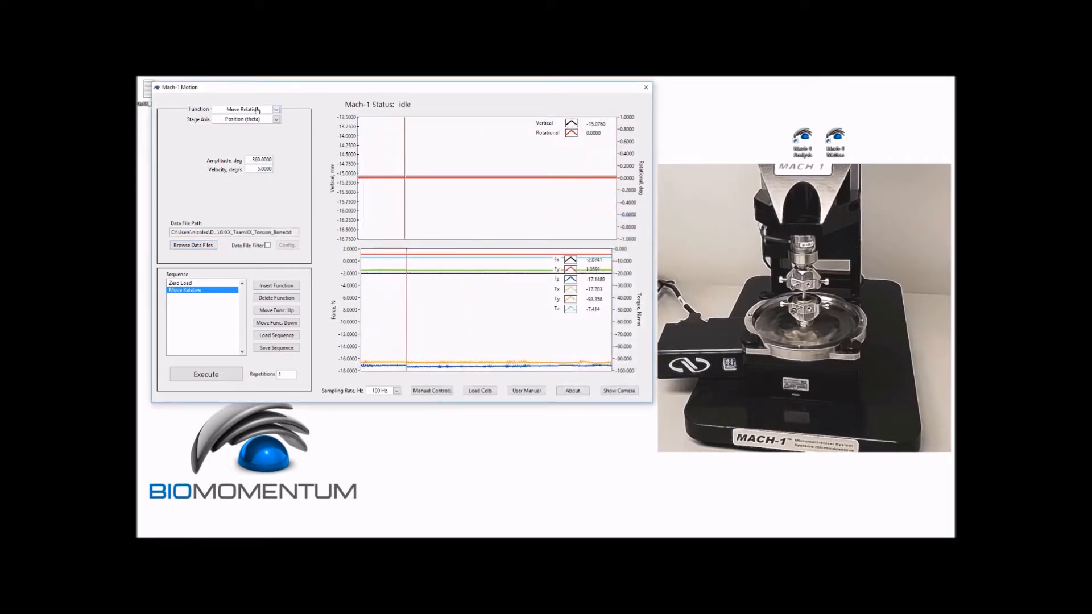
Execute the torsion sequence on the sample, then raise the stage off it with Manual Controls Up
{"action": "left_click", "coordinate": [202, 290]}
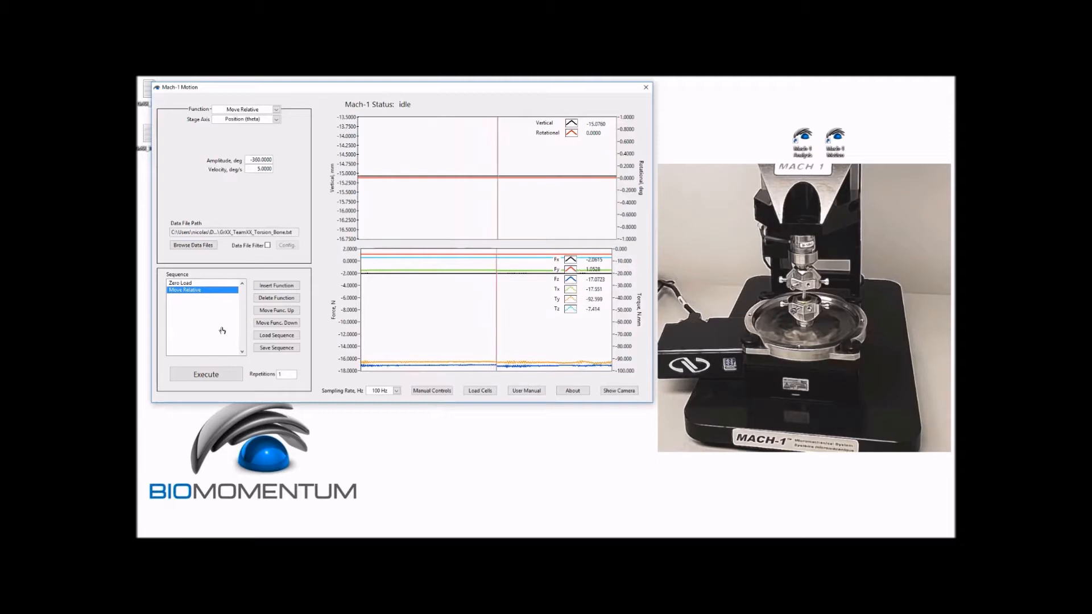
{"action": "left_click", "coordinate": [206, 374]}
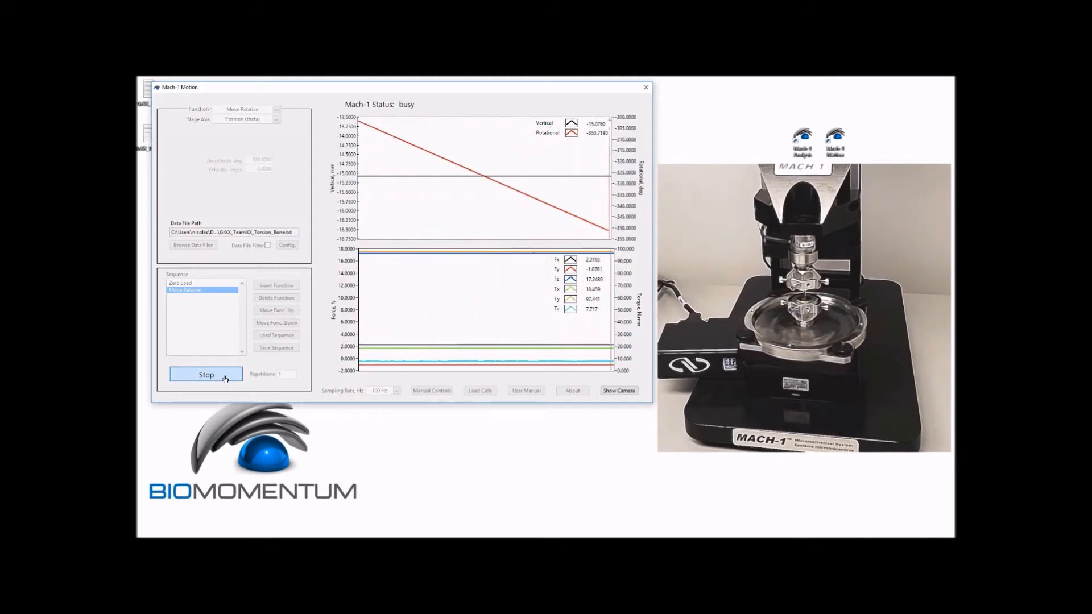
{"action": "left_click", "coordinate": [206, 374]}
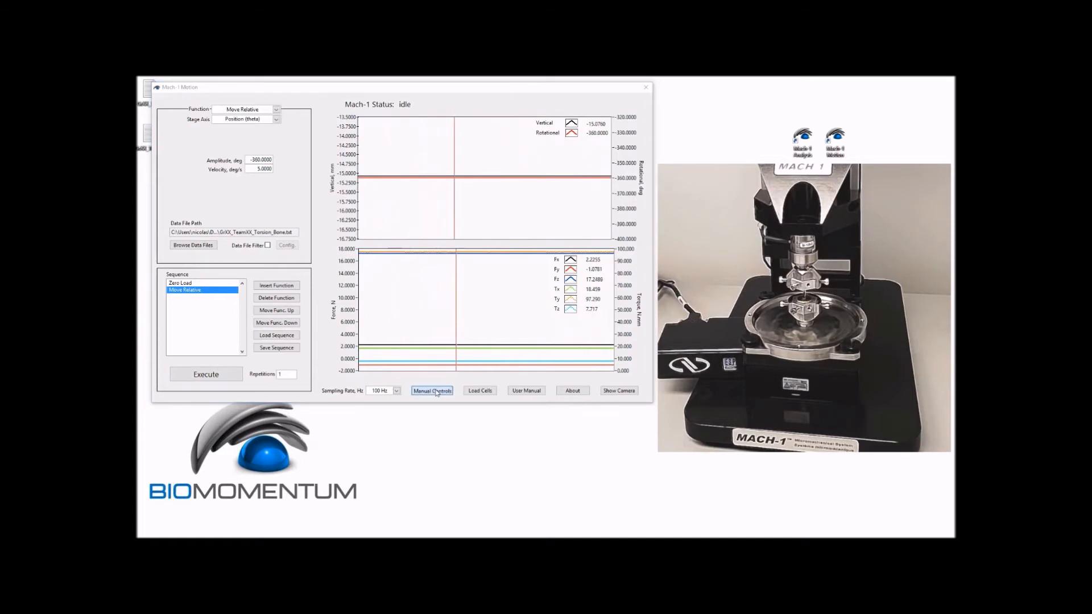
{"action": "left_click", "coordinate": [431, 390]}
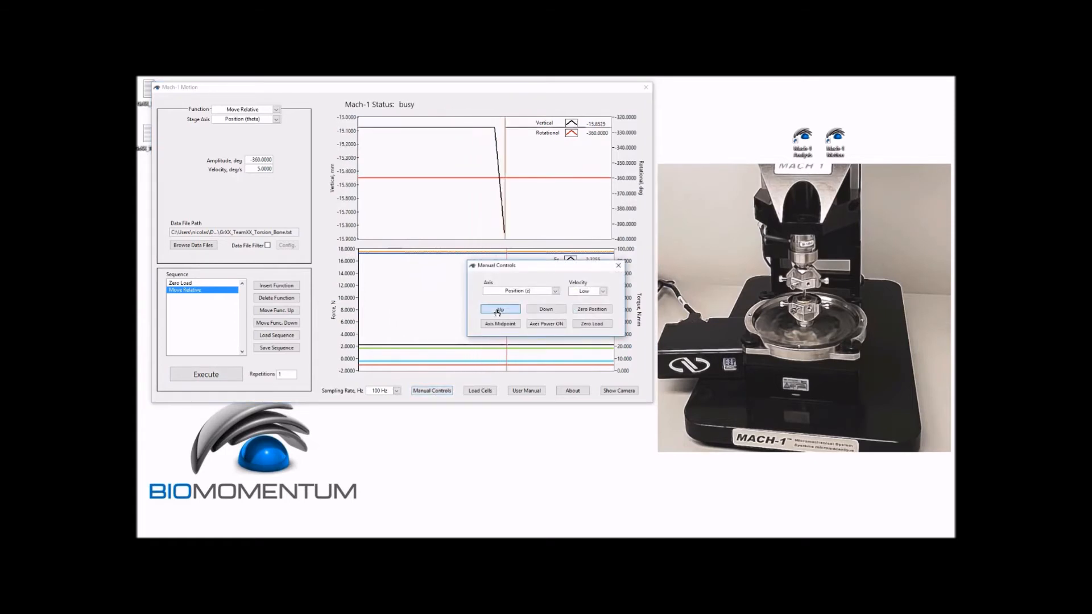